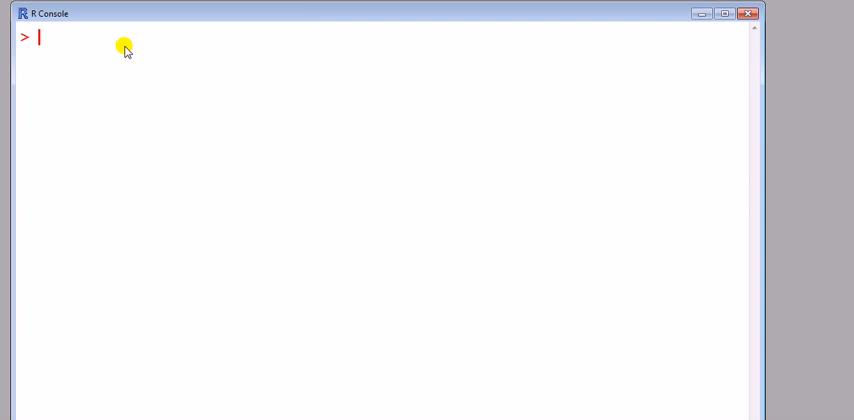
Paste simn=rnorm(10000,0,2) into the console via the right-click menu
right_click(124, 48)
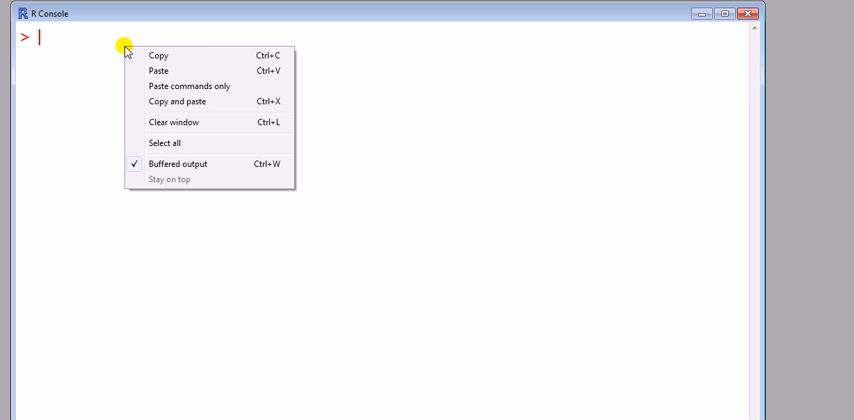
mouse_move(156, 70)
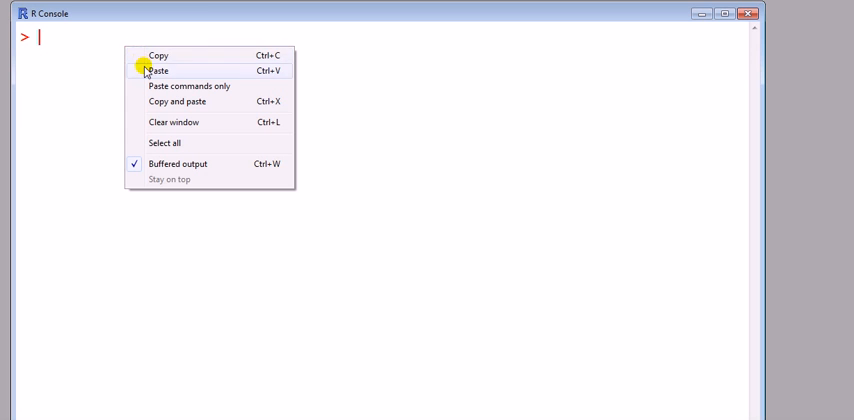
click(158, 70)
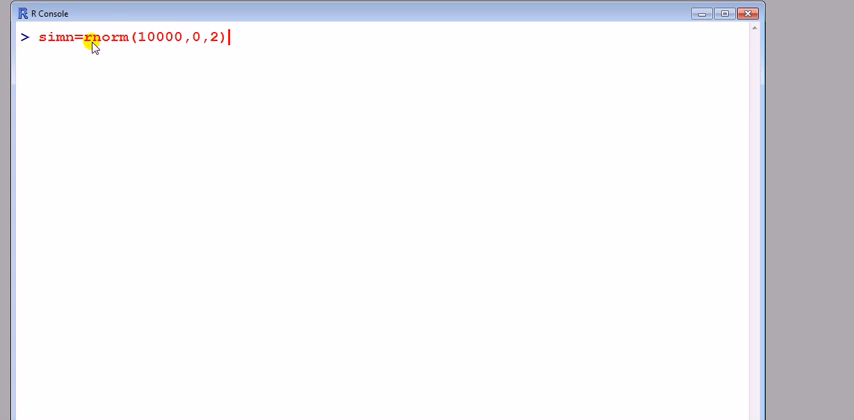
mouse_move(100, 48)
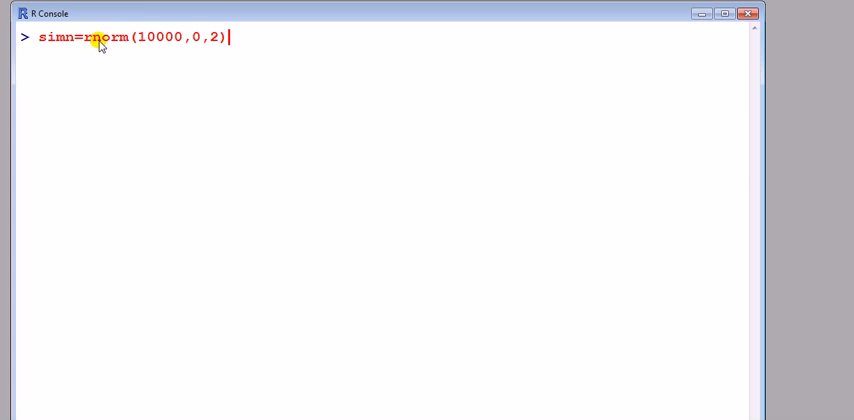
mouse_move(118, 40)
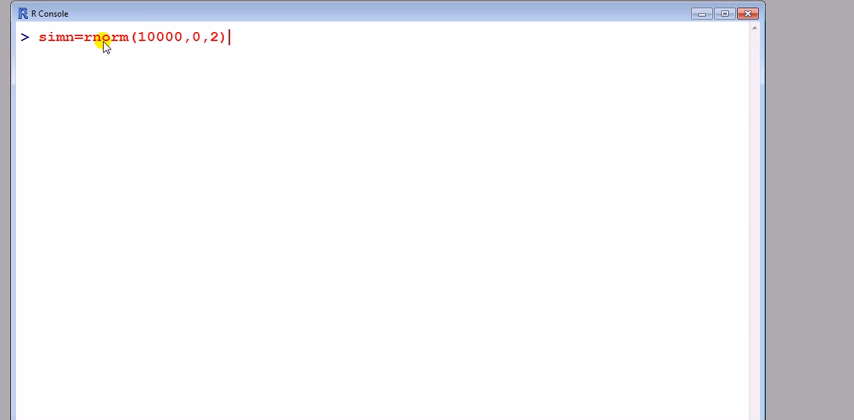
mouse_move(144, 44)
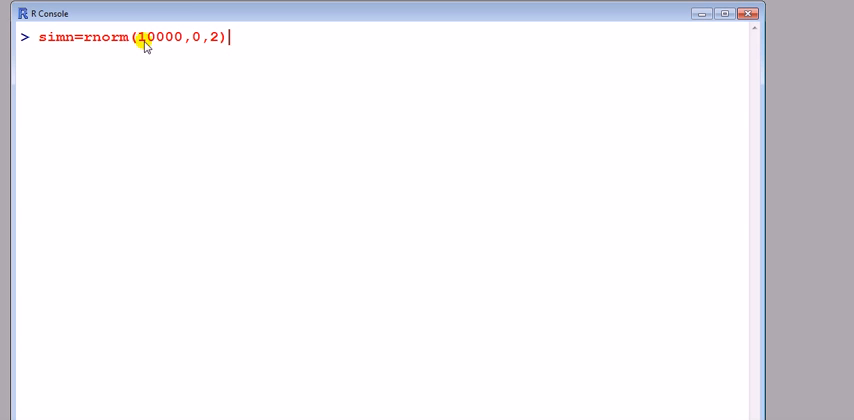
mouse_move(168, 48)
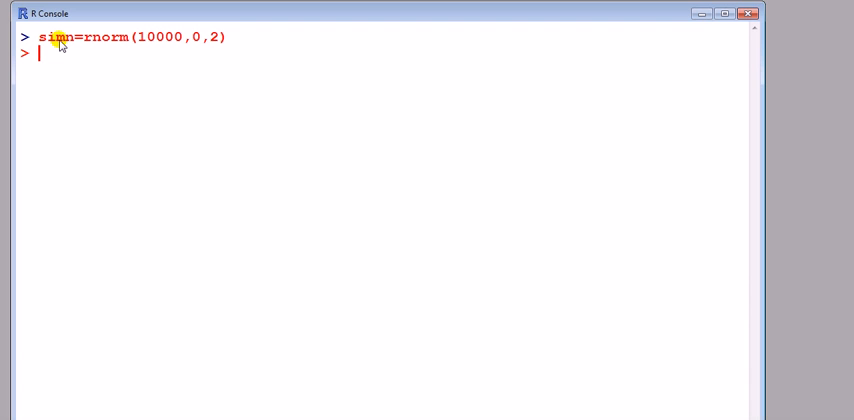
Enter simchi=rchisq(10000,6) to draw a chi-squared sample with 6 degrees of freedom
text(simchi=rchisq(10000,6))
text(simt= rt(10000,20))
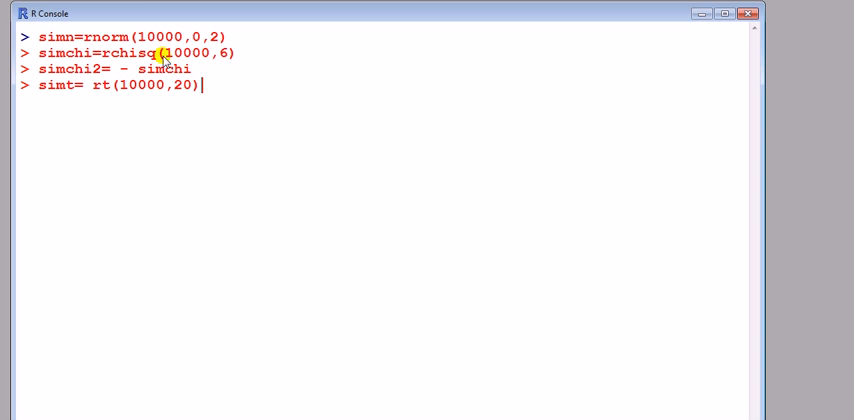
mouse_move(232, 56)
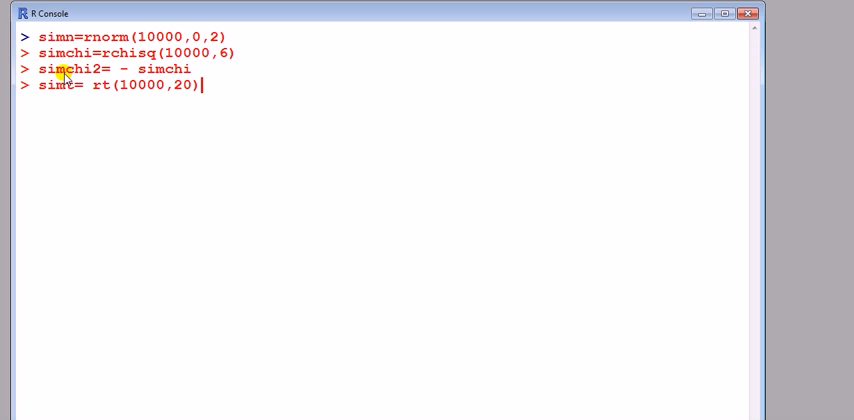
mouse_move(104, 54)
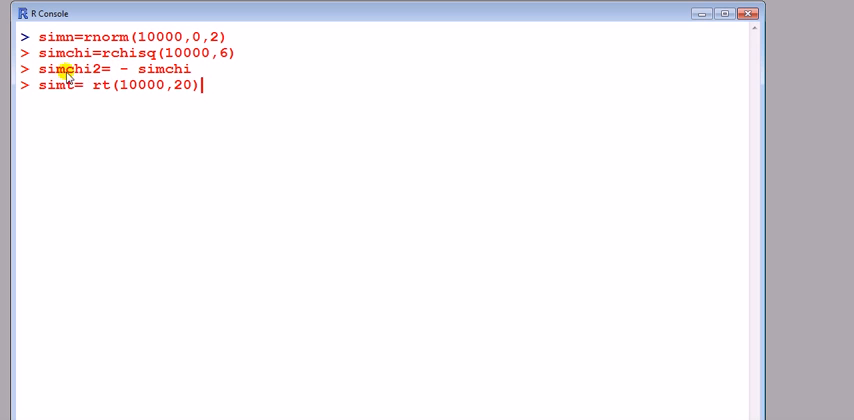
mouse_move(136, 76)
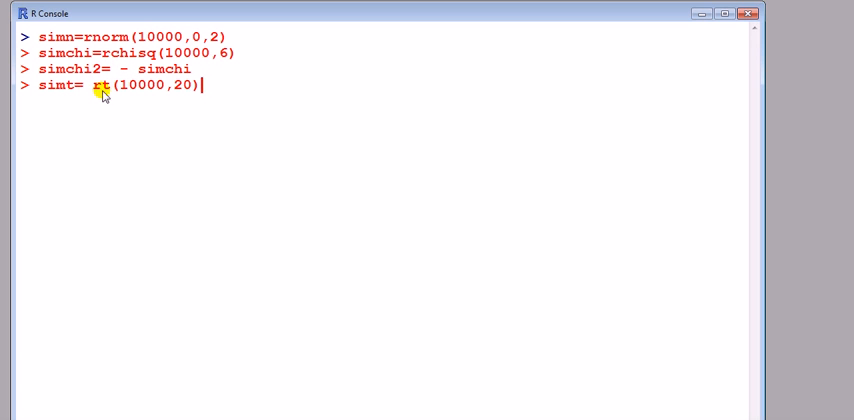
mouse_move(112, 96)
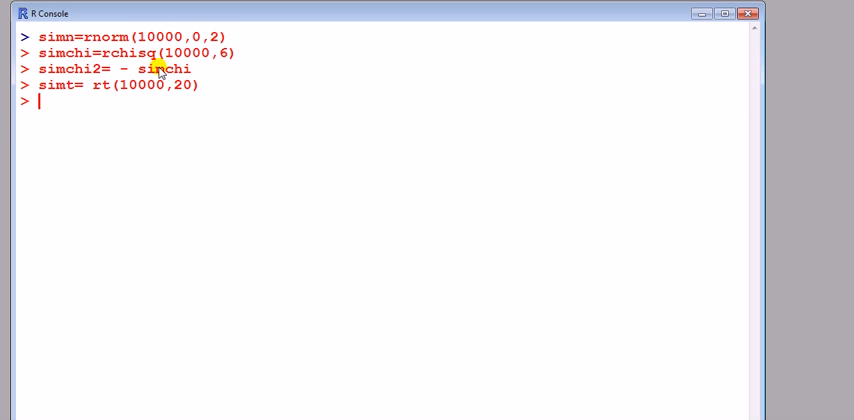
Print simt and scroll through its 10000 simulated values
text(simt)
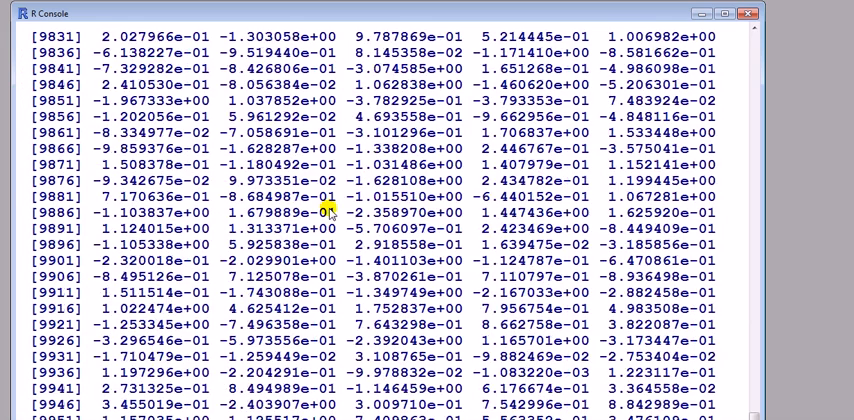
scroll(down, 3)
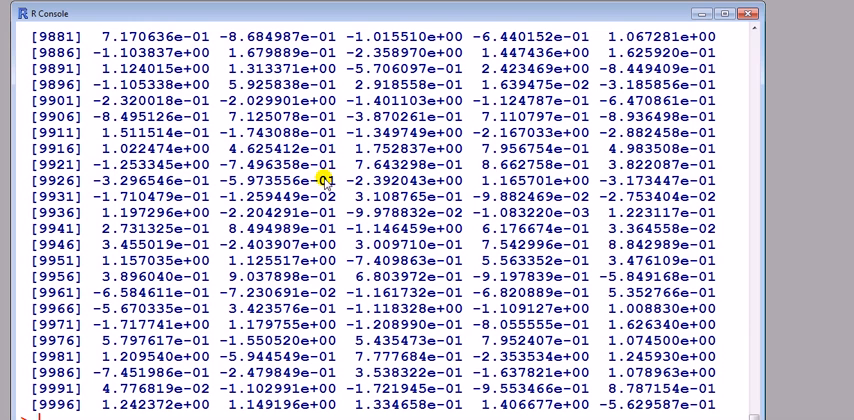
mouse_move(318, 180)
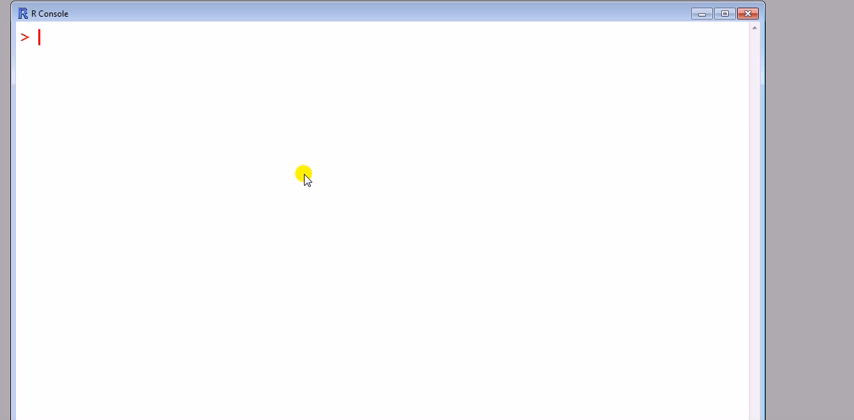
Paste par(mfrow=c(2,2)) and the hist(simn) command titled "Symmetric distribution" with no x label
right_click(304, 178)
text(par(mfrow=c(2,2)))
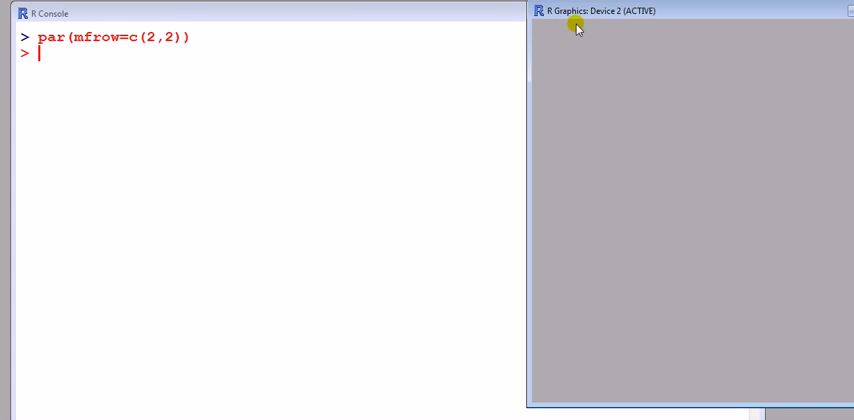
right_click(380, 124)
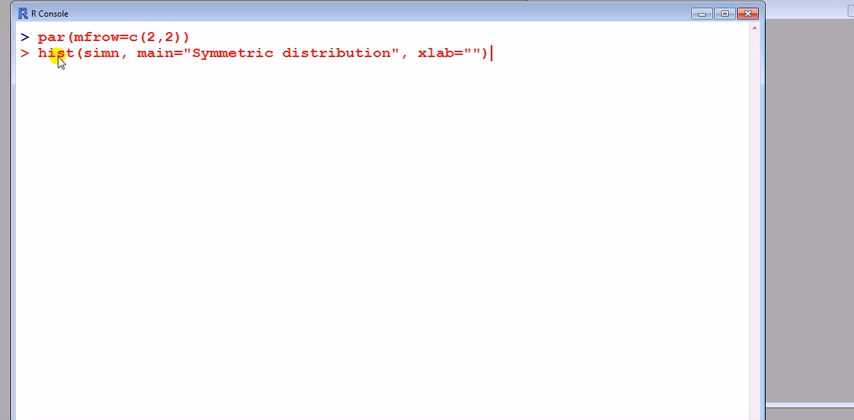
mouse_move(104, 54)
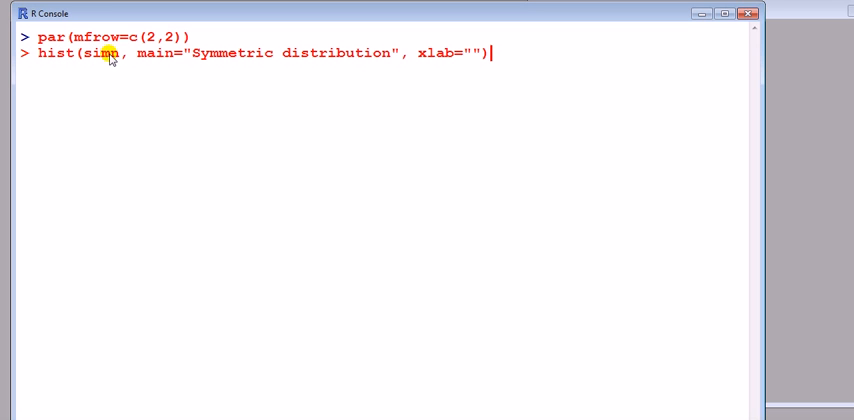
mouse_move(116, 56)
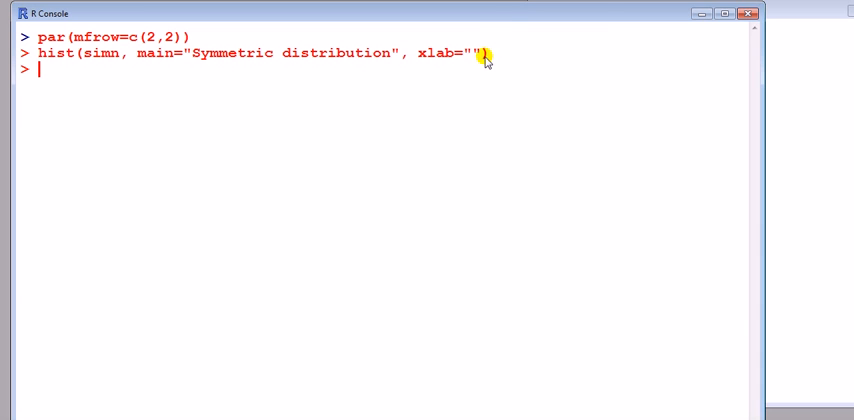
Run the simn histogram, then paste the hist, qqnorm and qqline commands for simn and simt
key(Return)
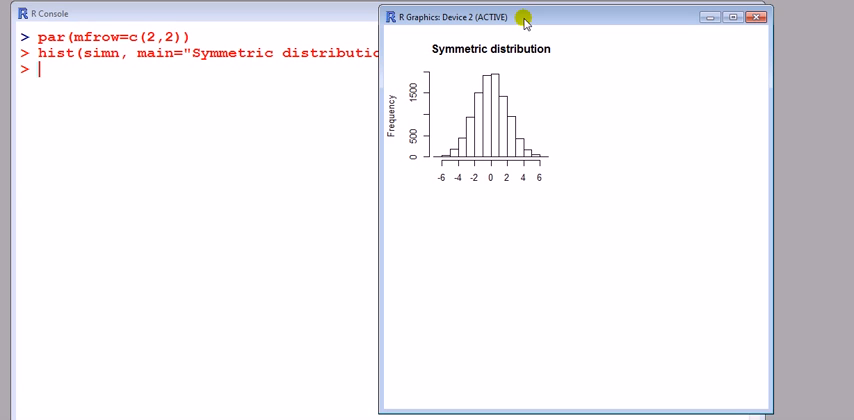
mouse_move(458, 64)
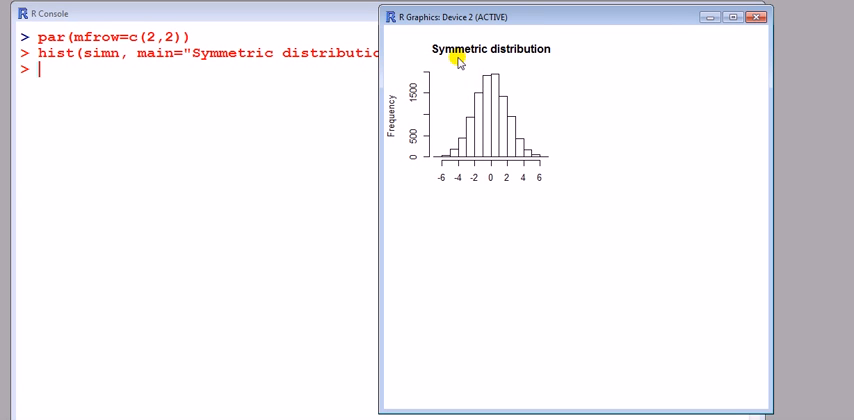
mouse_move(484, 190)
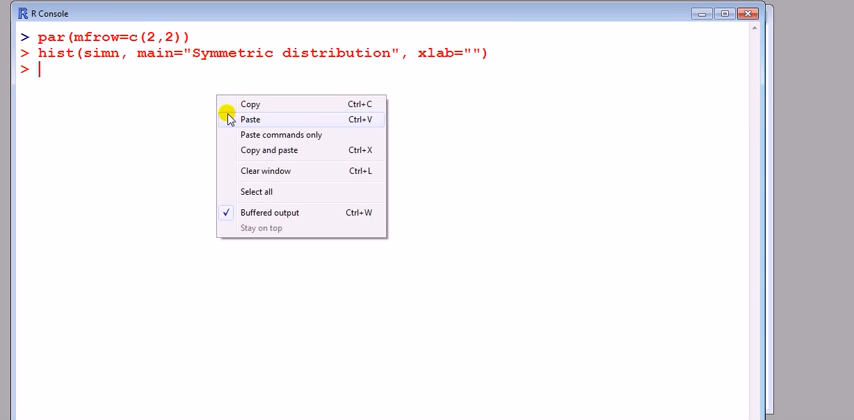
click(248, 120)
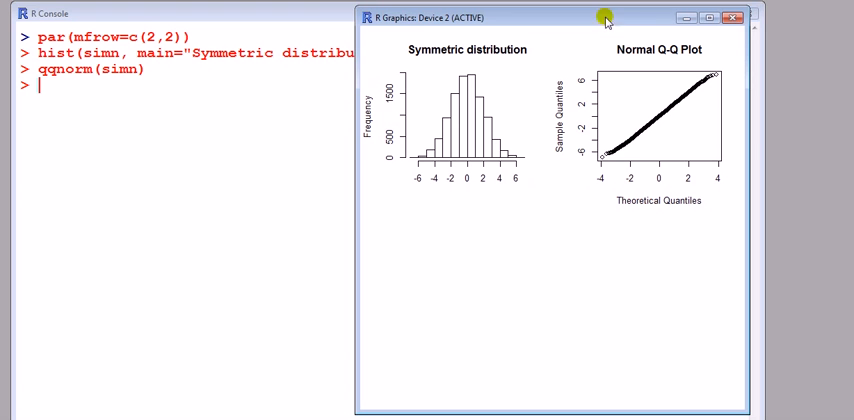
mouse_move(622, 132)
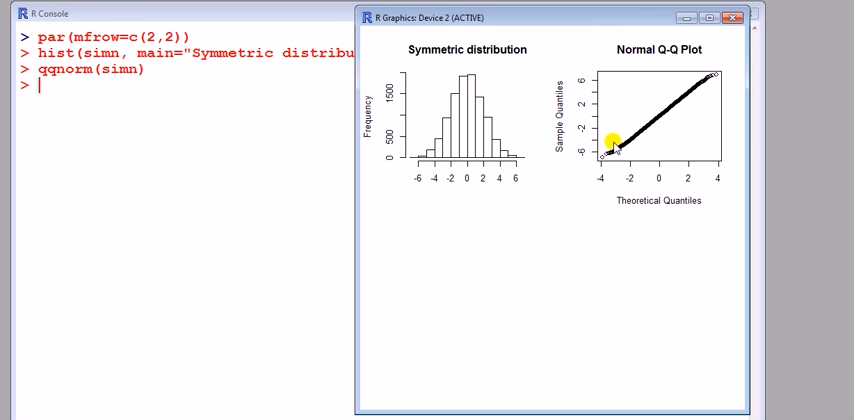
mouse_move(644, 144)
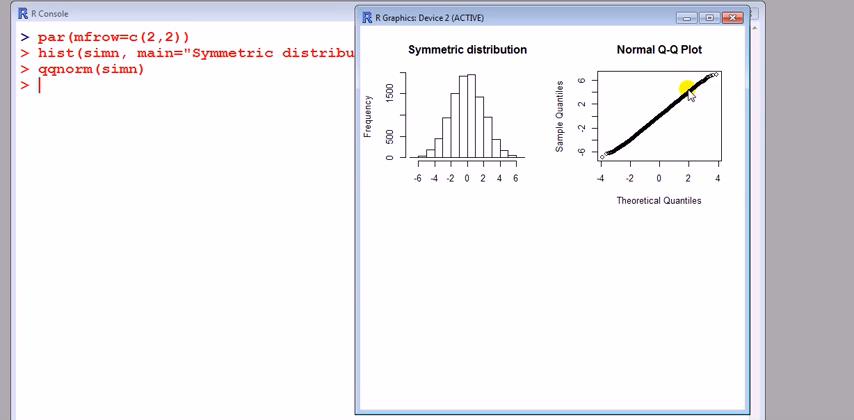
mouse_move(664, 76)
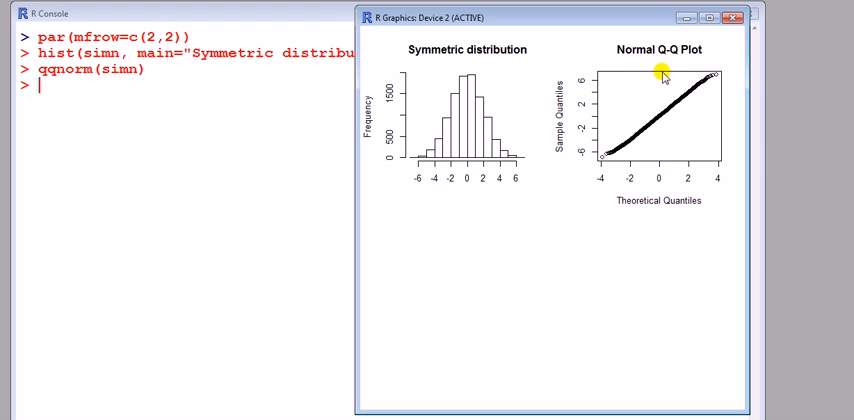
mouse_move(670, 84)
text(qqline(simt))
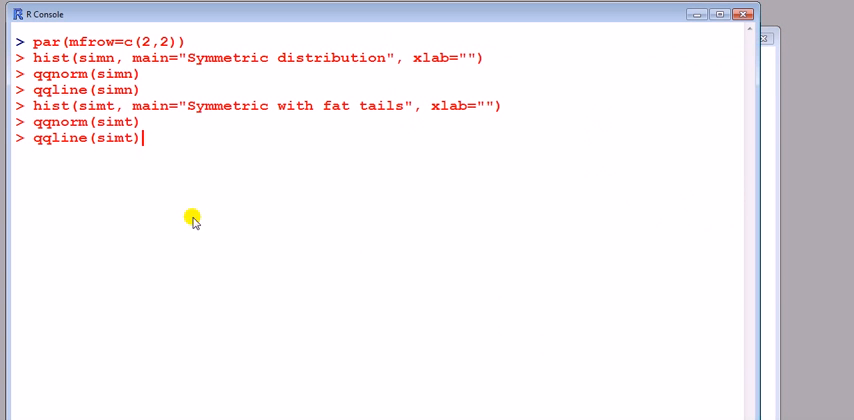
mouse_move(52, 112)
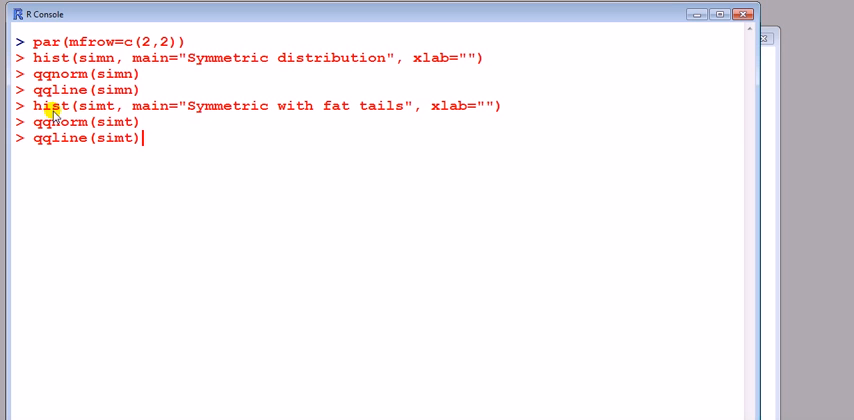
mouse_move(100, 116)
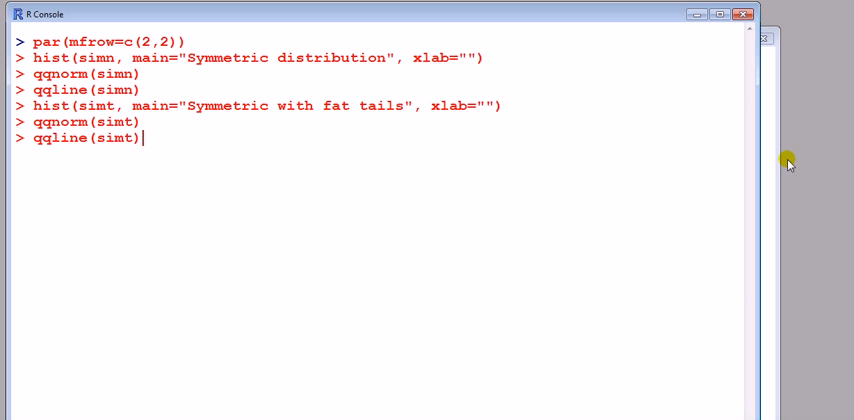
Run qqline(simt) to complete the fat-tailed Q-Q panel
key(Return)
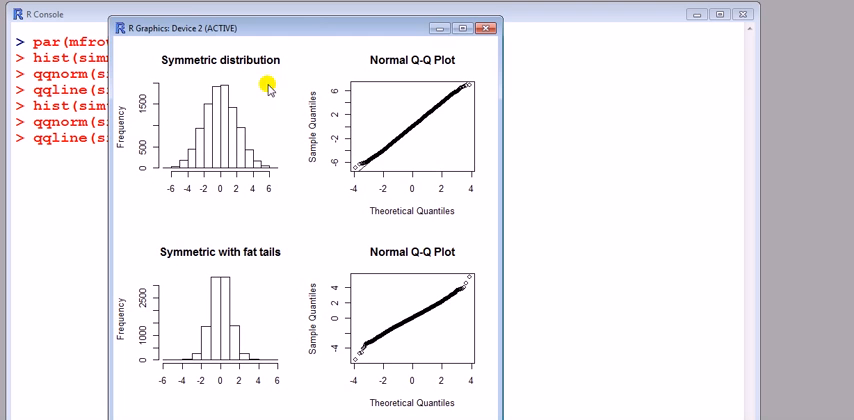
mouse_move(184, 348)
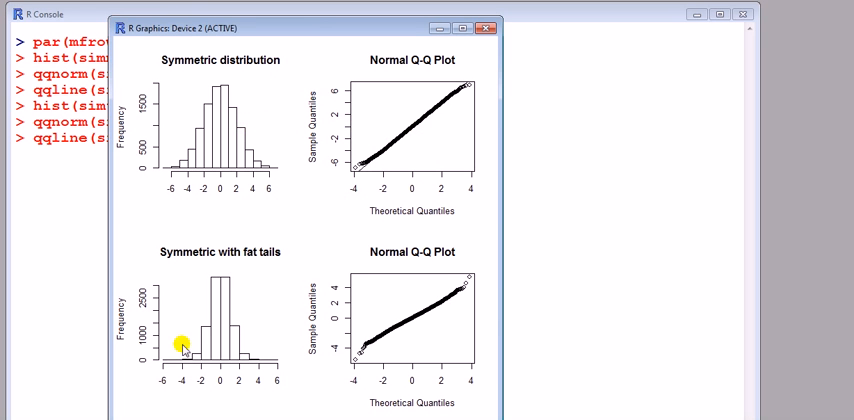
mouse_move(358, 32)
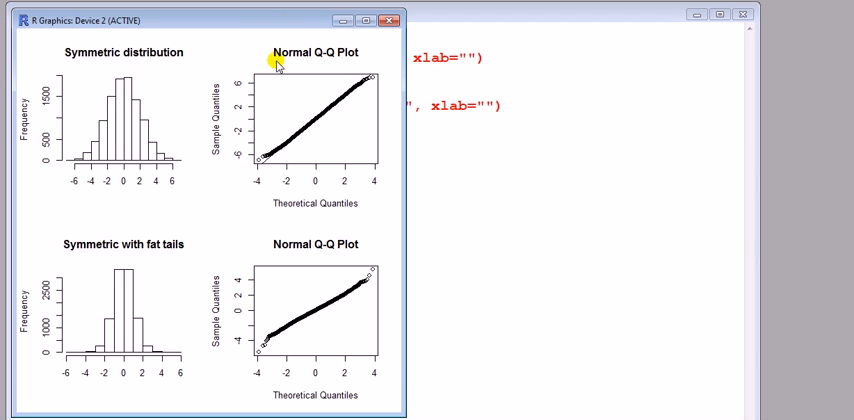
mouse_move(294, 22)
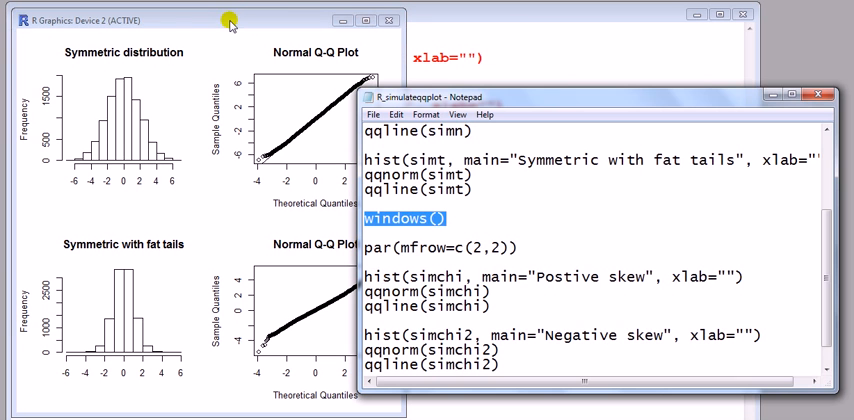
Run windows() in the console to open Graphics Device 3
click(230, 20)
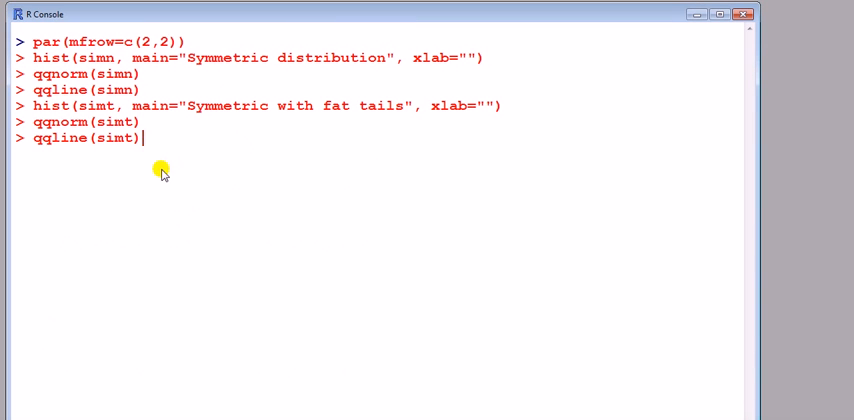
text(windows())
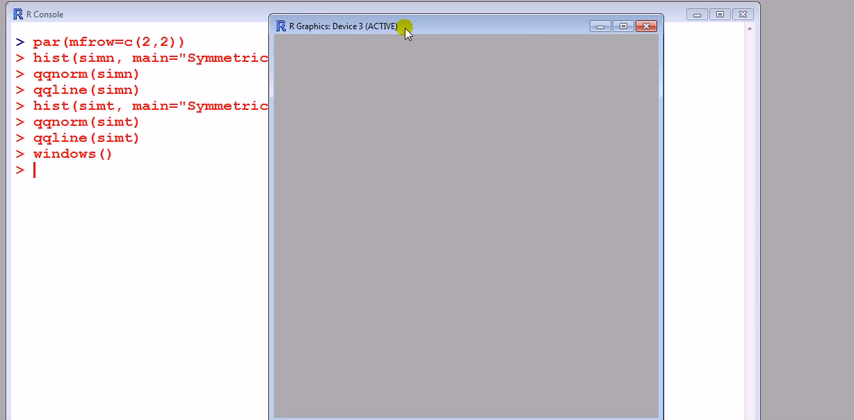
mouse_move(512, 166)
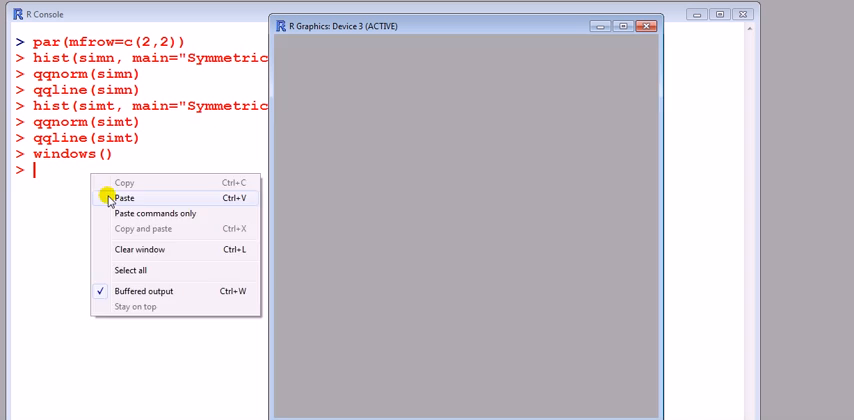
Paste the par, hist, qqnorm and qqline commands for simchi and simchi2, then review the Notepad script
click(126, 196)
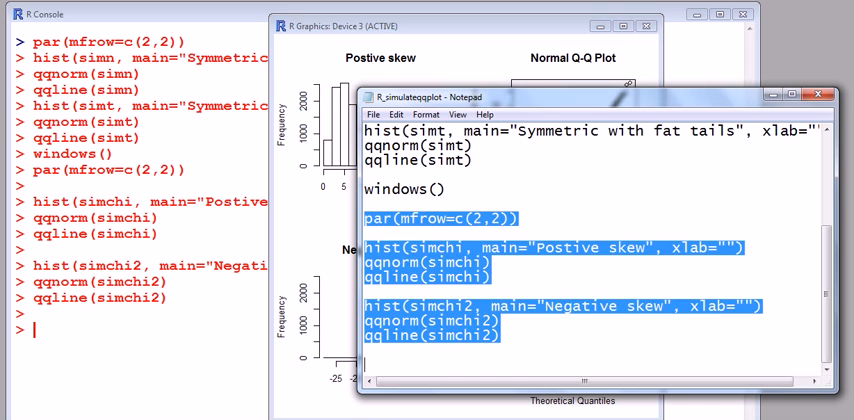
click(420, 262)
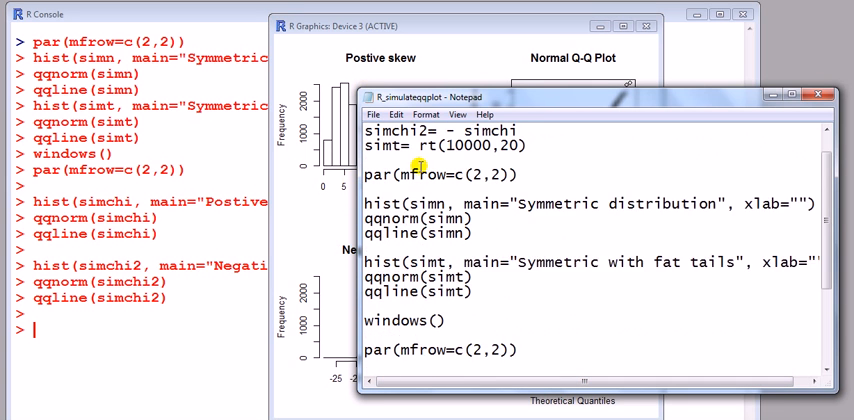
scroll(down, 3)
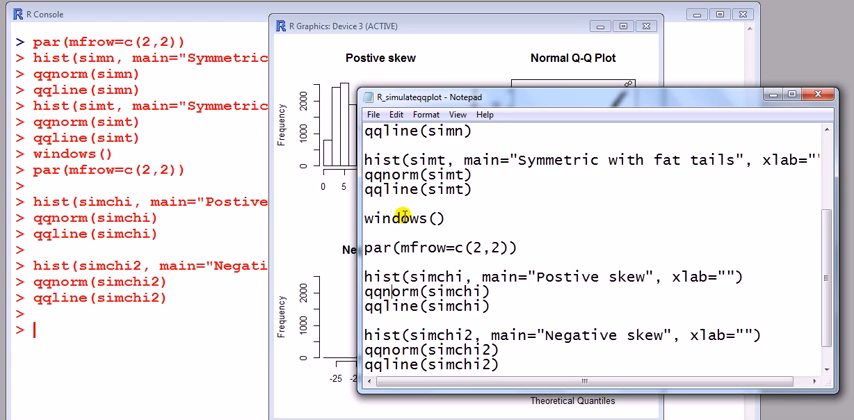
scroll(down, 3)
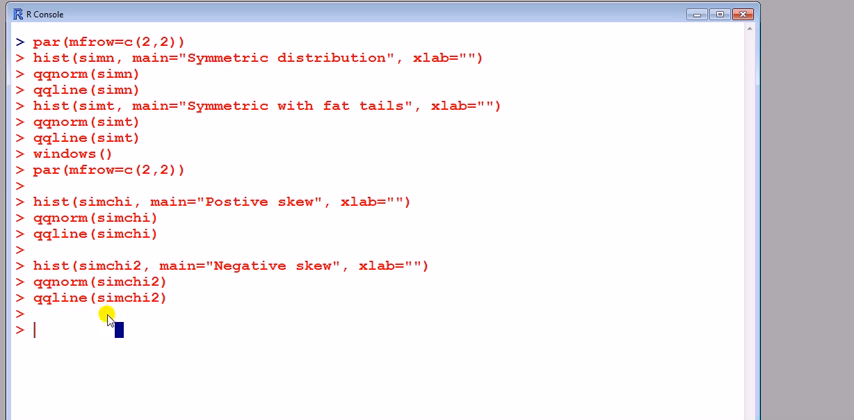
mouse_move(196, 290)
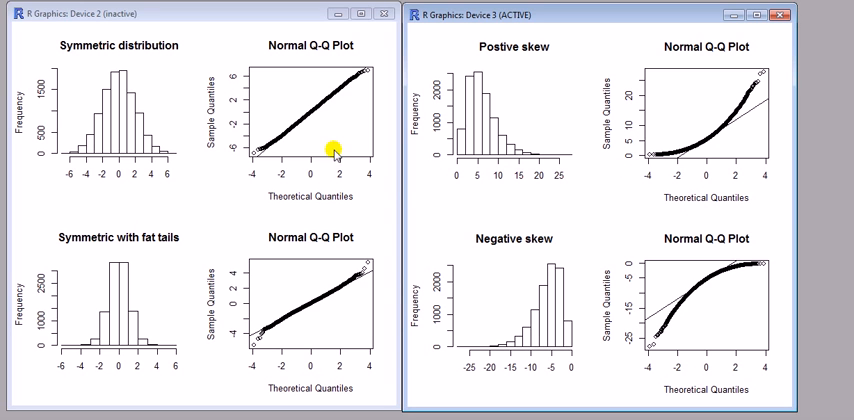
mouse_move(196, 138)
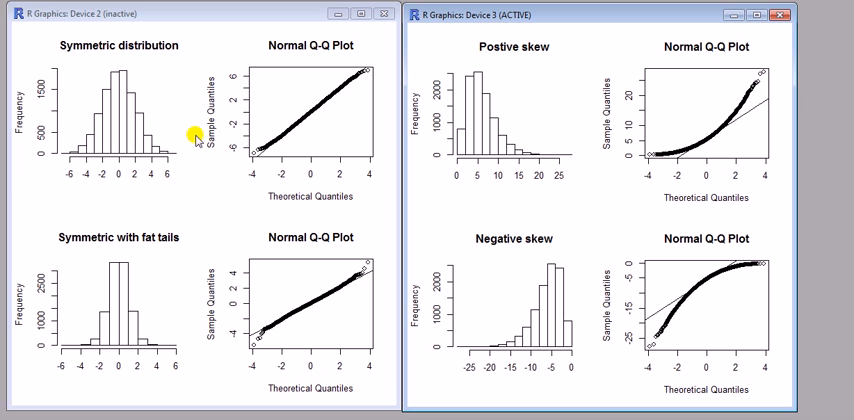
mouse_move(192, 140)
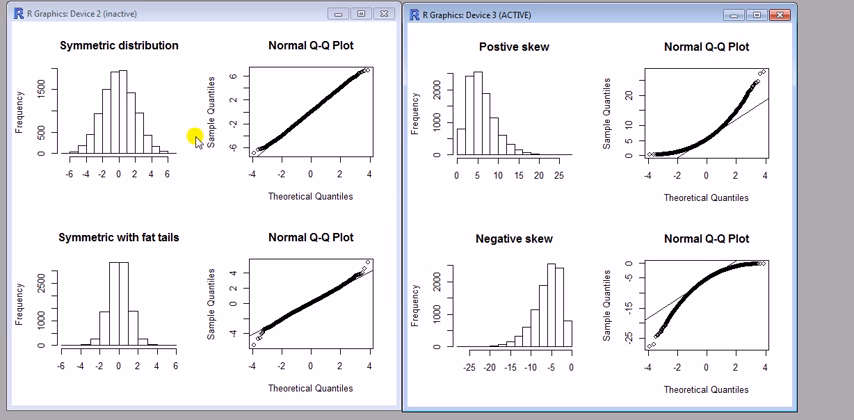